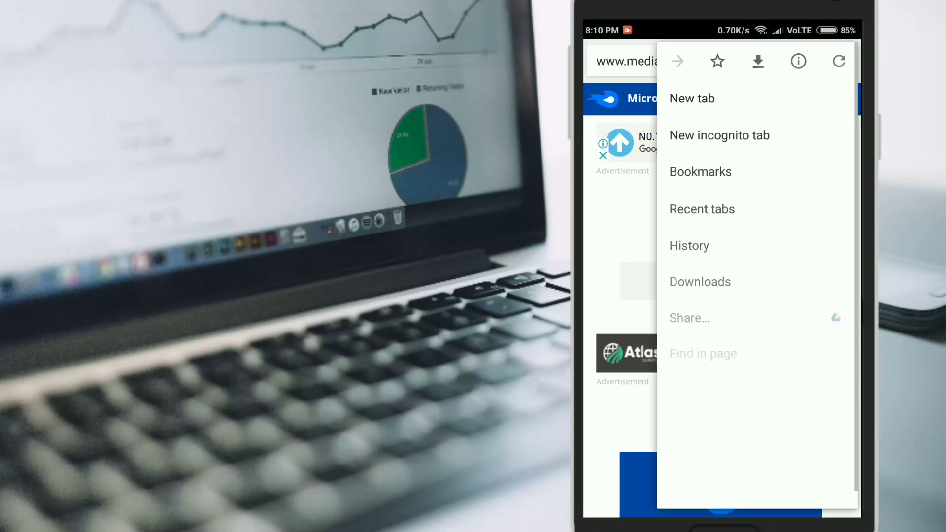
- Leave Chrome and bring up Android Settings with its search field active
left_click(699, 282)
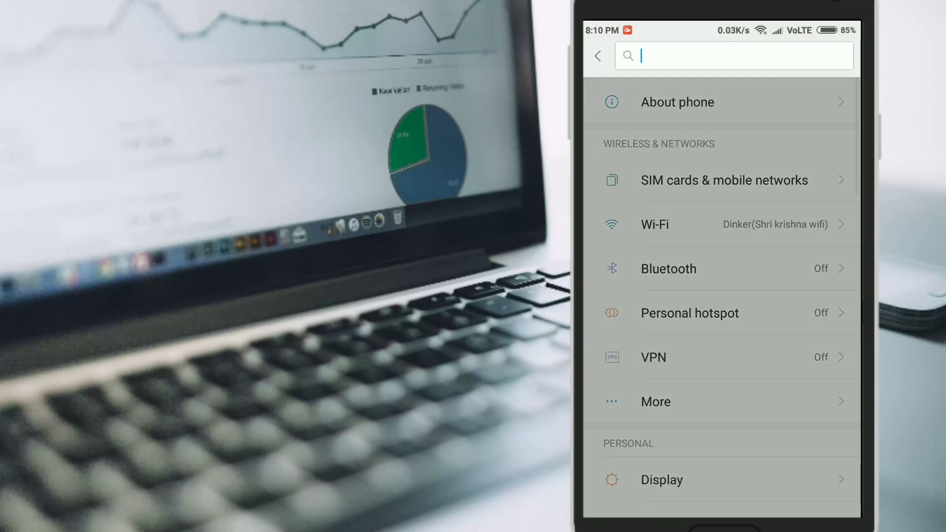
- Search Settings for 'unkno' and pick the Unknown sources result, returning to Downloads
type("unkno")
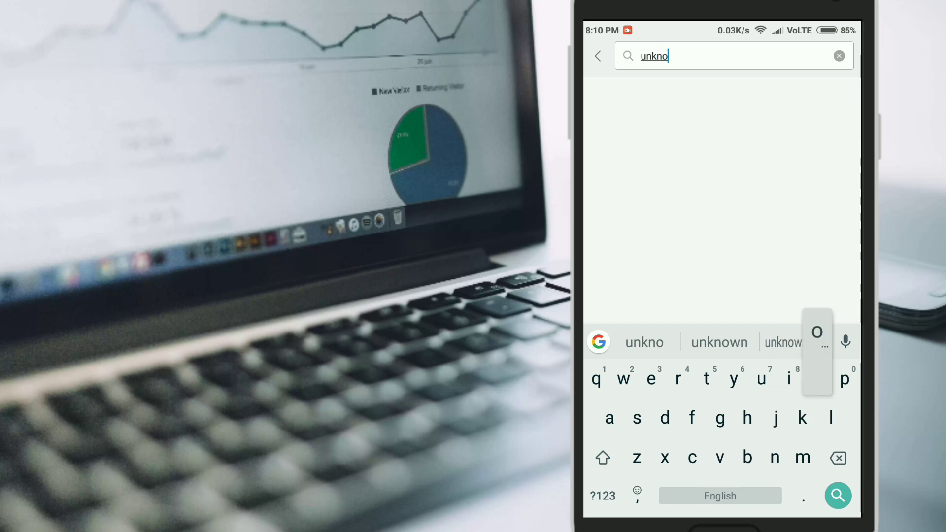
left_click(837, 55)
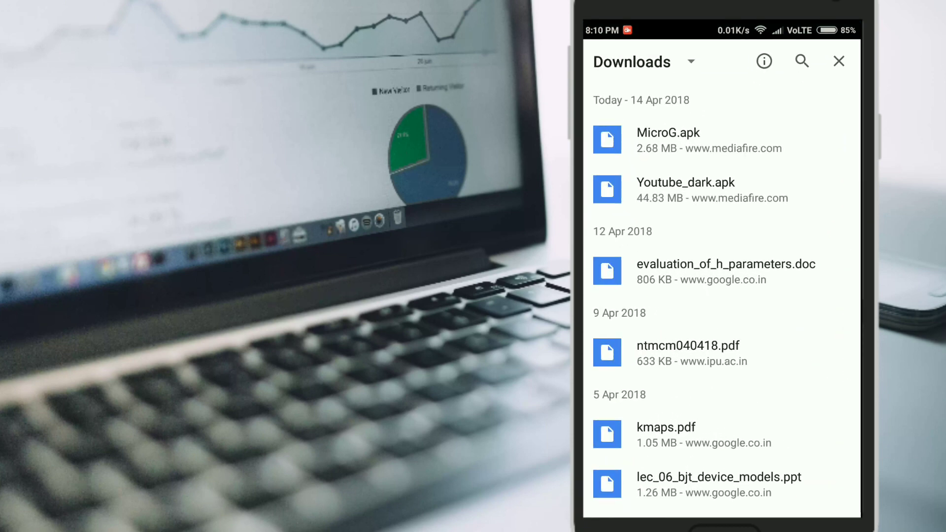
- Install YouTube from Youtube_dark.apk and return to the downloads list
left_click(837, 61)
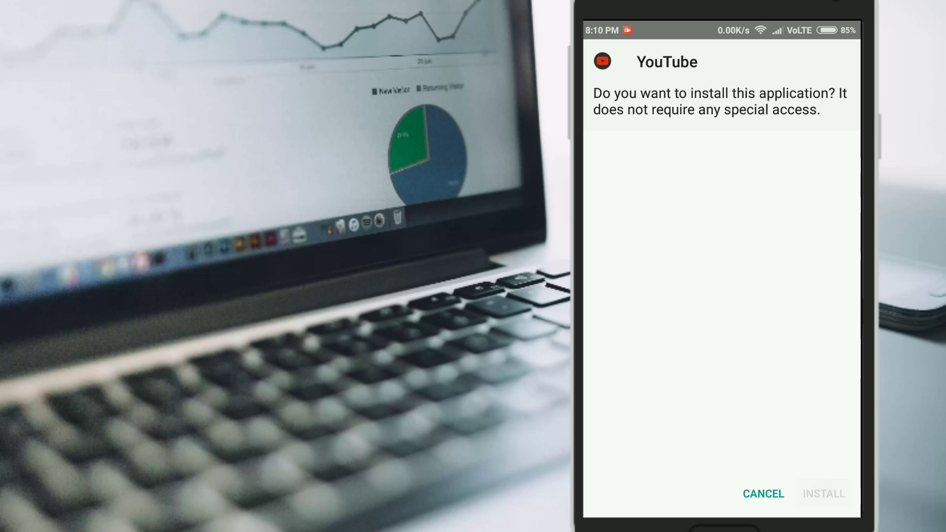
left_click(823, 494)
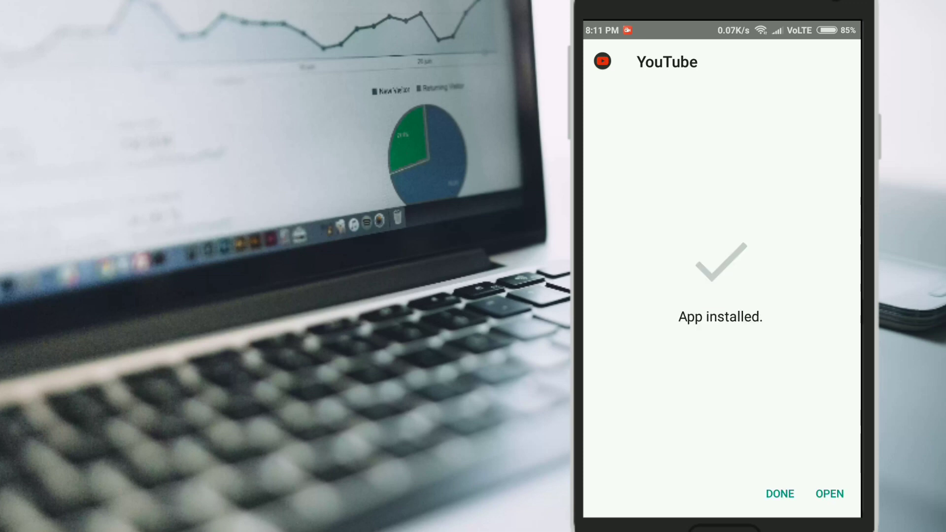
left_click(779, 494)
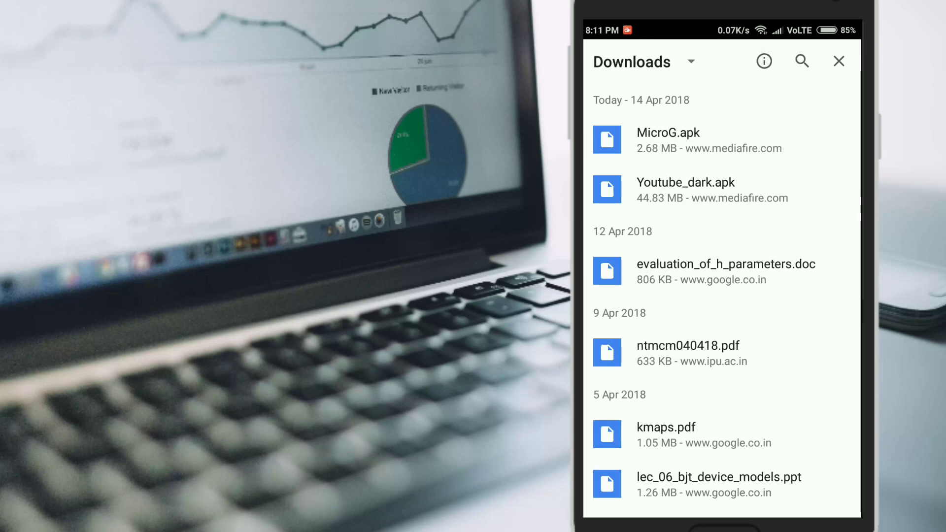
- Attempt MicroG.apk, which fails with a package conflict, and dismiss the message
left_click(839, 61)
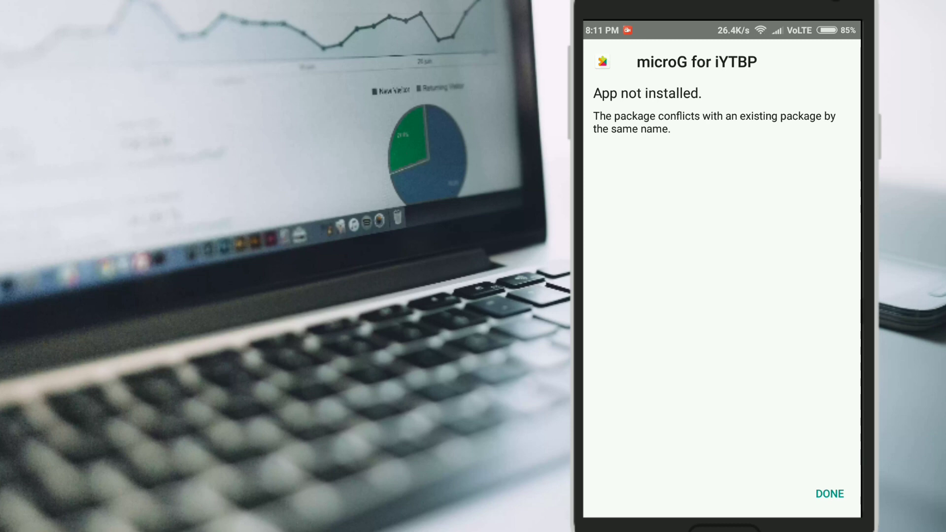
left_click(829, 493)
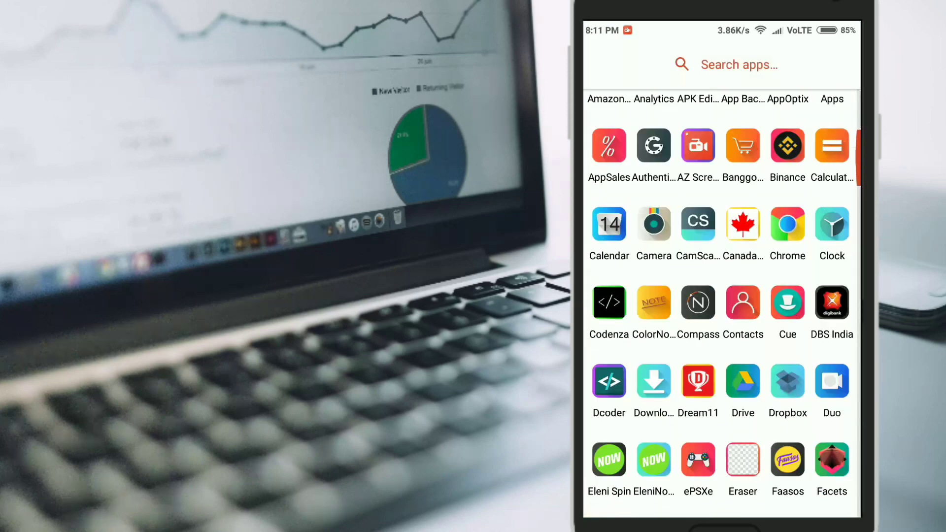
- Launch the newly installed dark YouTube app from the drawer and browse the home feed
scroll("down", 3)
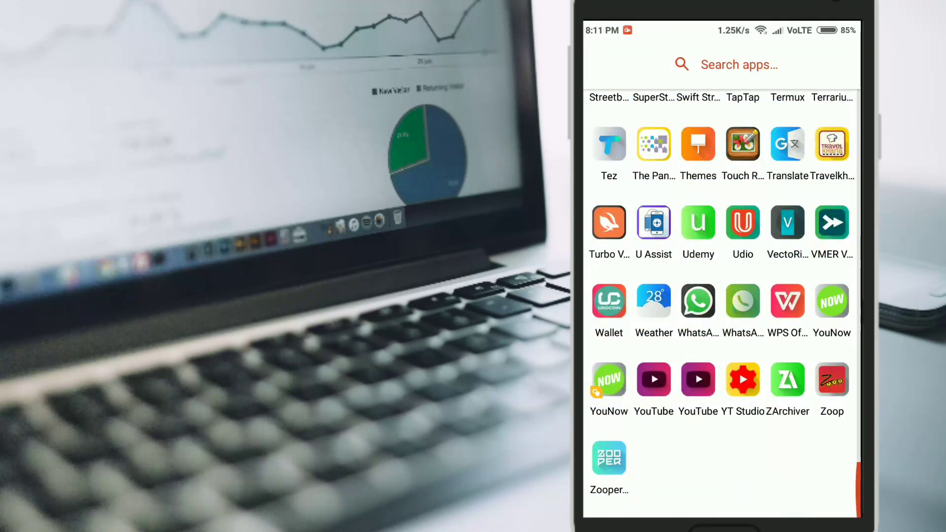
left_click(653, 380)
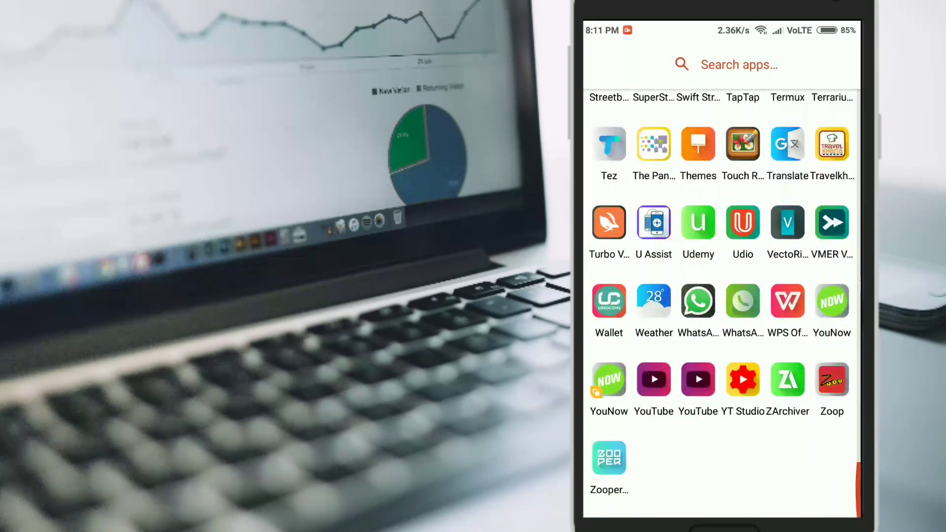
left_click(653, 380)
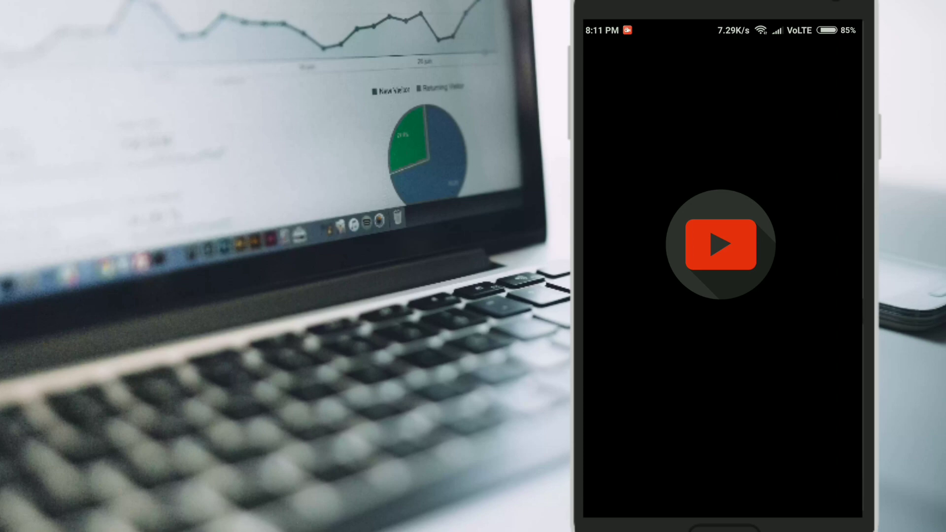
left_click(720, 243)
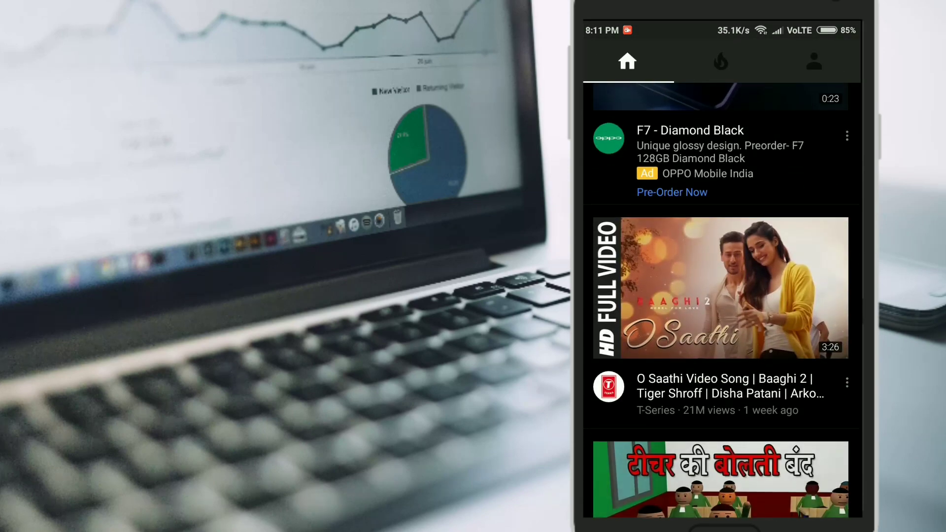
scroll("down", 3)
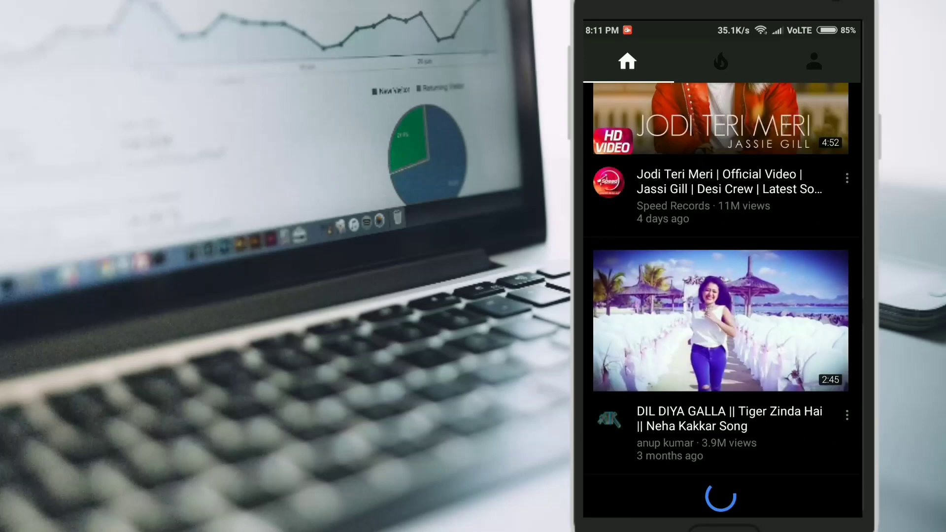
- Look through the Trending feed and the Account page
left_click(719, 61)
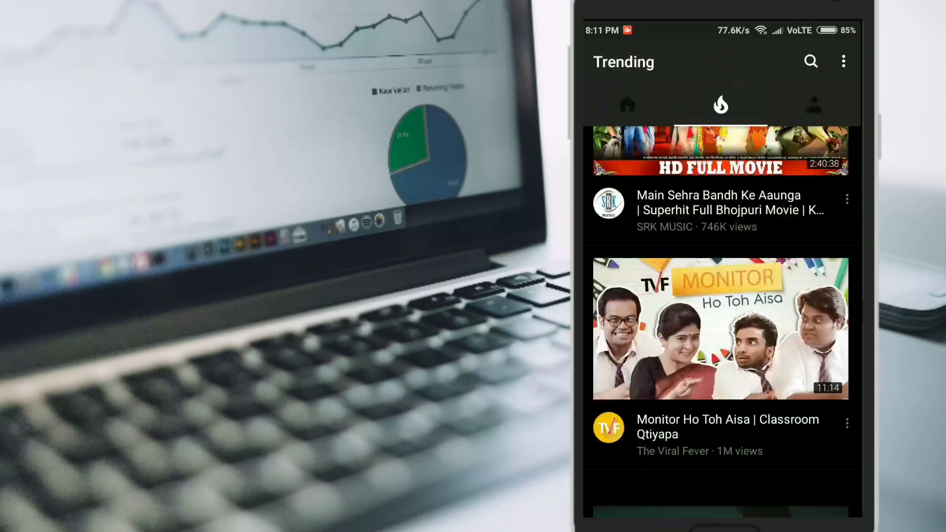
left_click(813, 105)
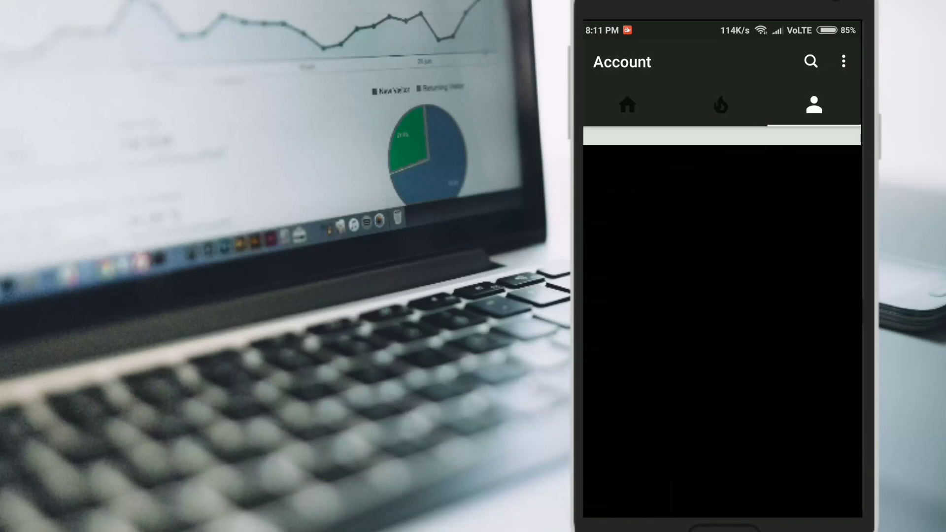
- Search YouTube Dark for the 'dinker cha' channel name
type("d")
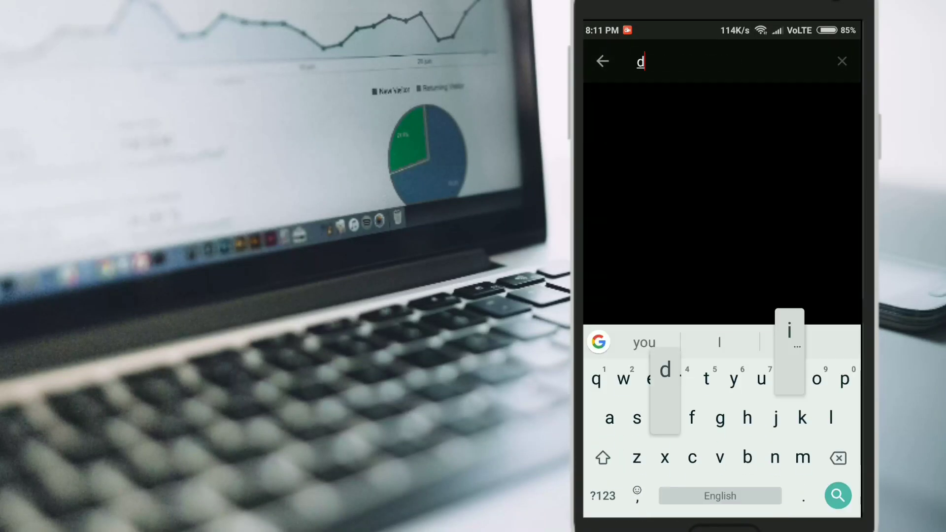
type("inker cha")
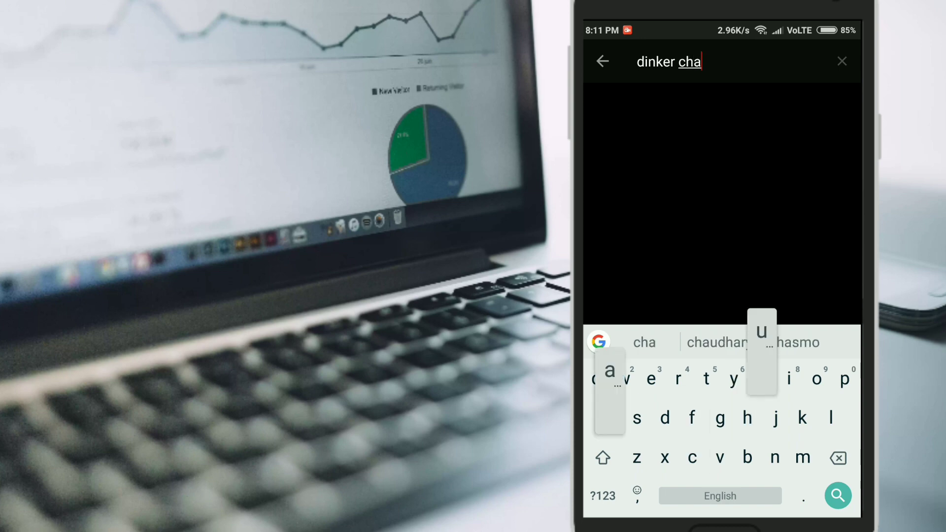
left_click(716, 341)
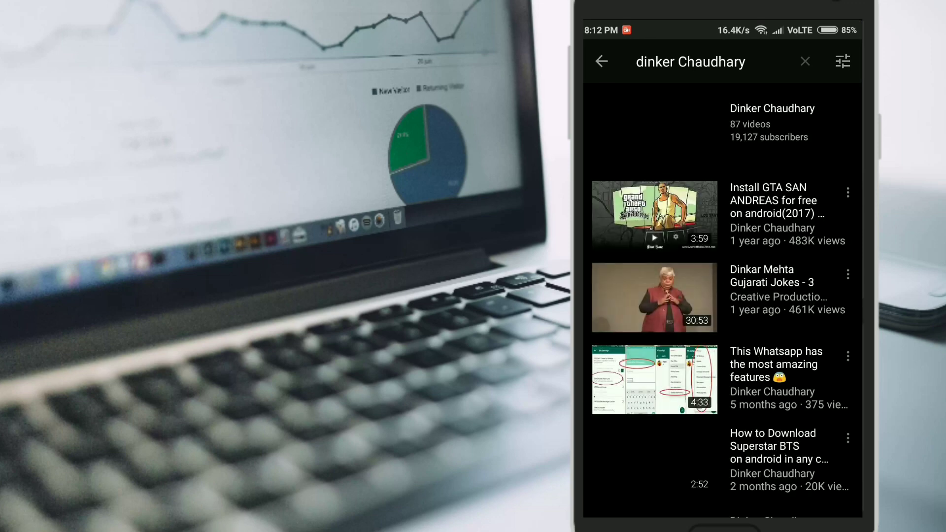
- Start playing the 'Install GTA SAN ANDREAS for free' video
left_click(653, 216)
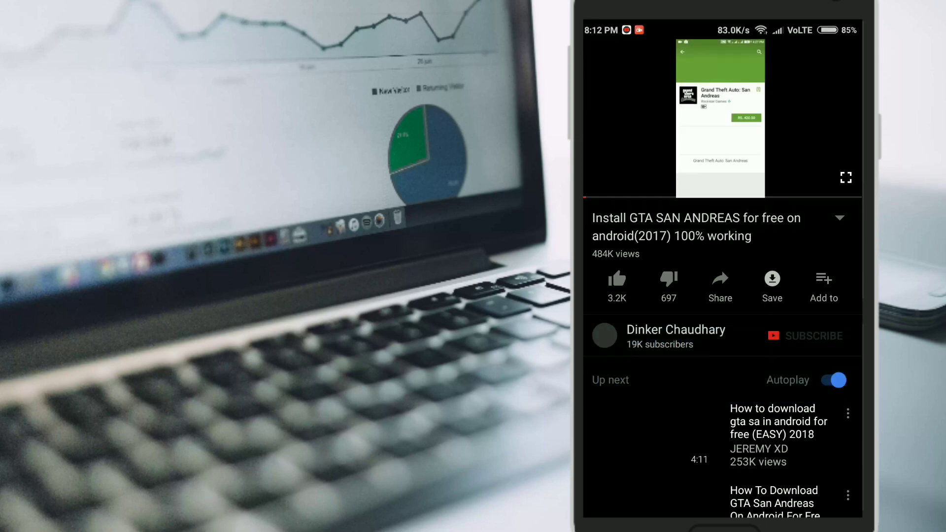
scroll("down", 3)
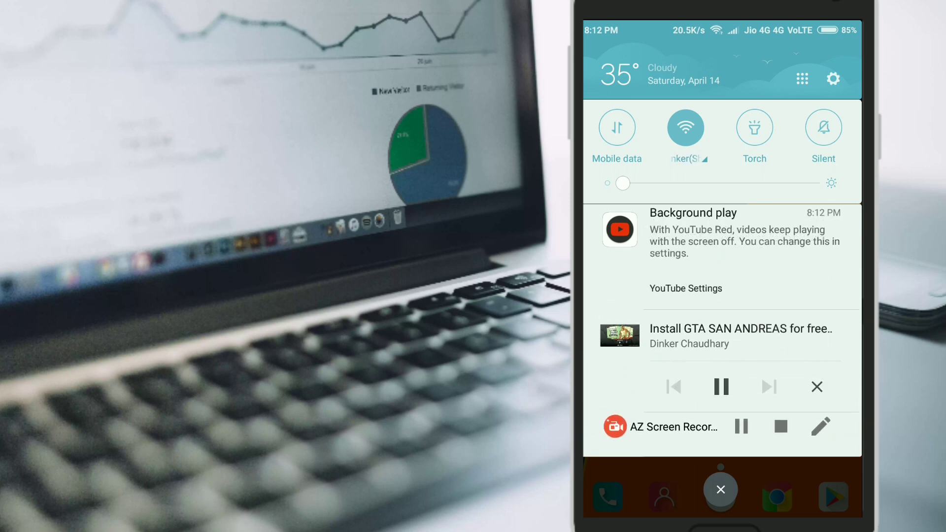
- Dismiss the notification shade to the home screen with the video still playing in background
left_click(719, 489)
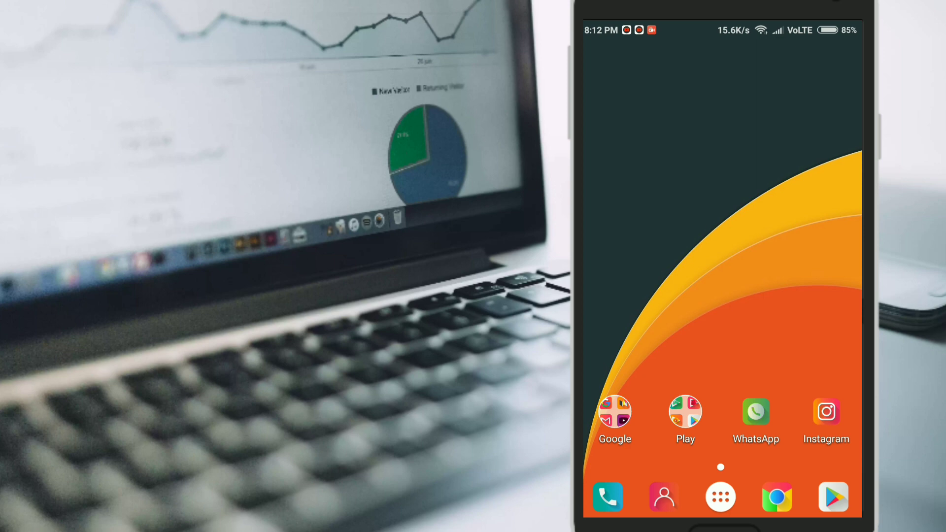